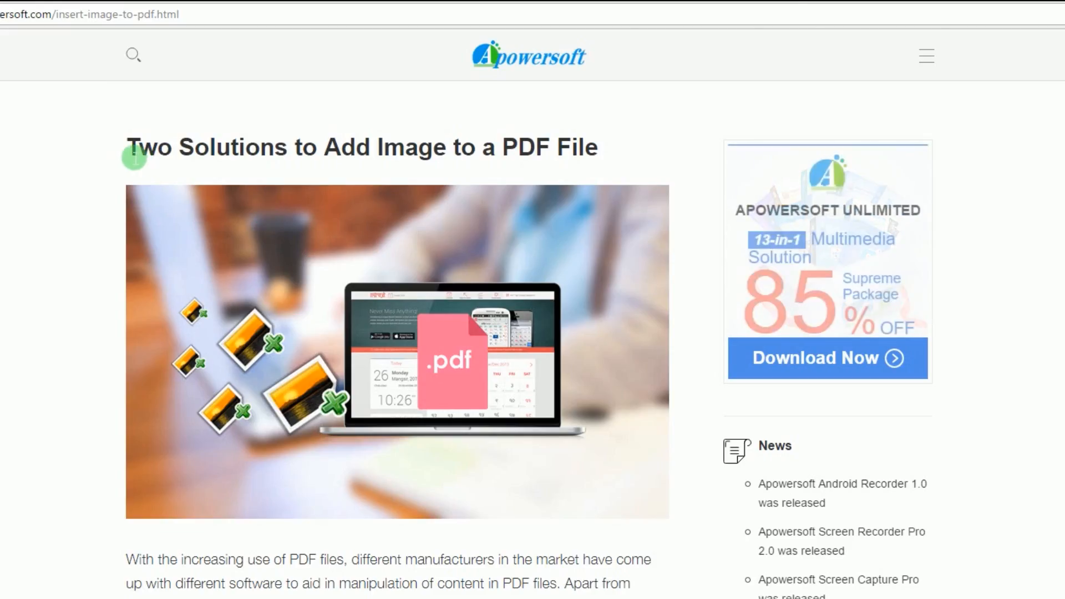
# - Scroll the insert-image-to-PDF article down to the ApowerPDF instructions and Download button
pyautogui.scroll(-3)
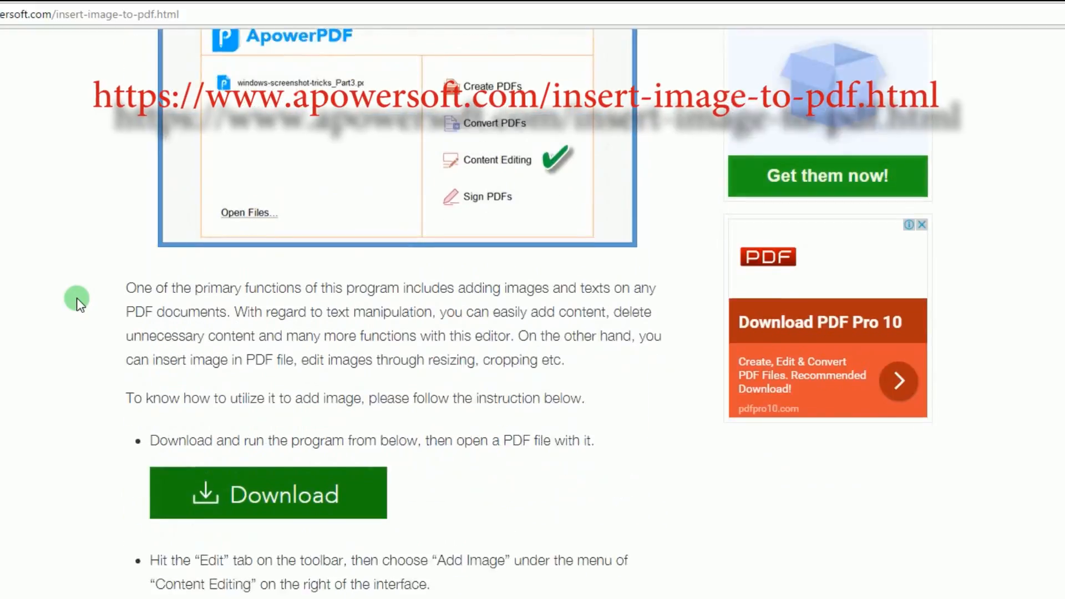
# - Download the ApowerPDF installer to Documents and bring up content editing on Sample-01.pdf
pyautogui.click(268, 493)
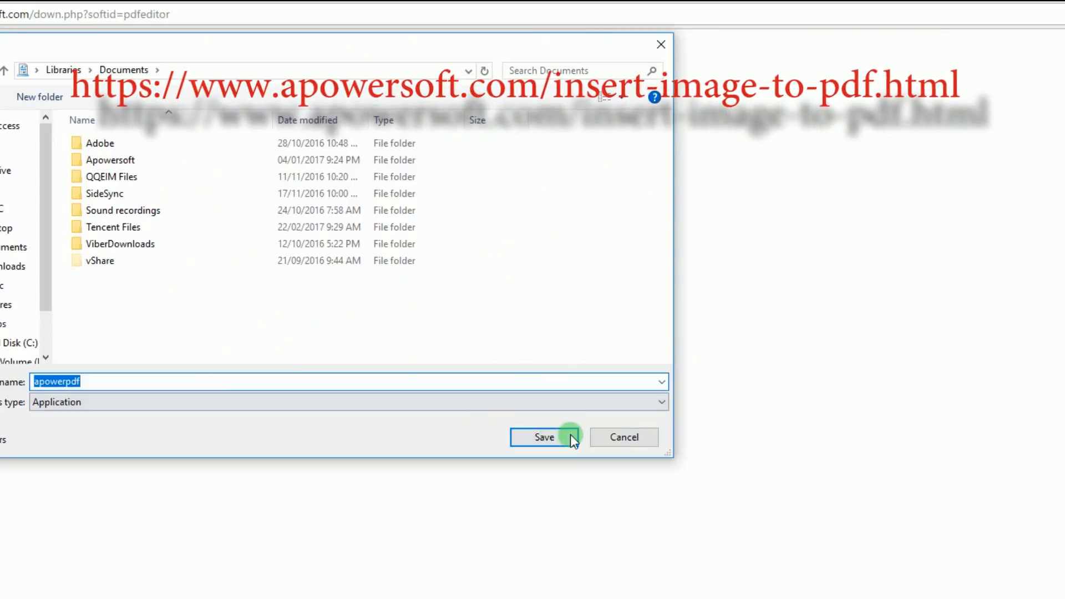
pyautogui.click(544, 437)
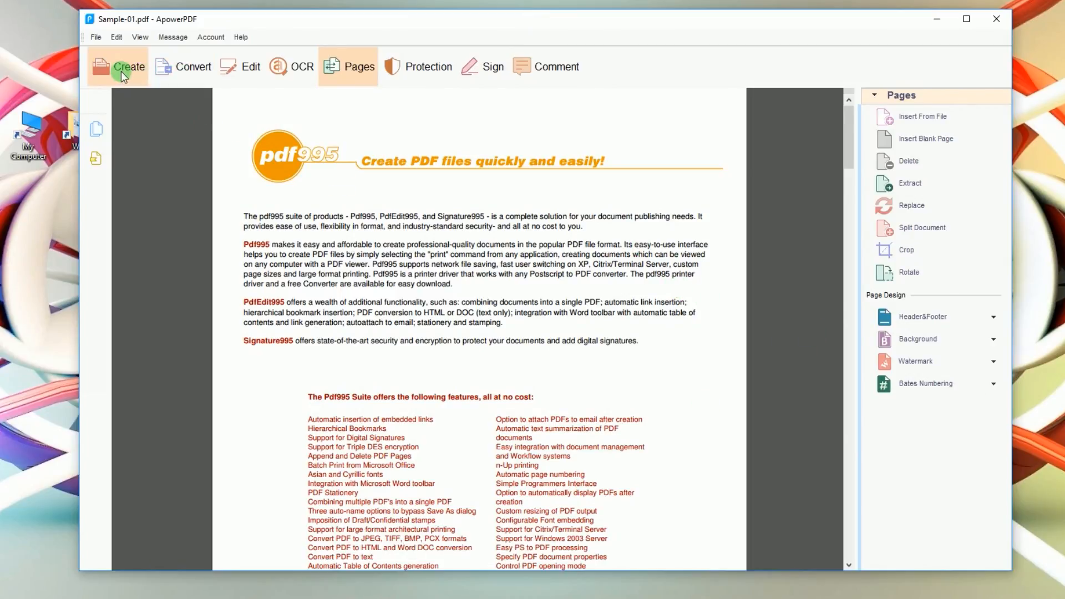
pyautogui.click(249, 66)
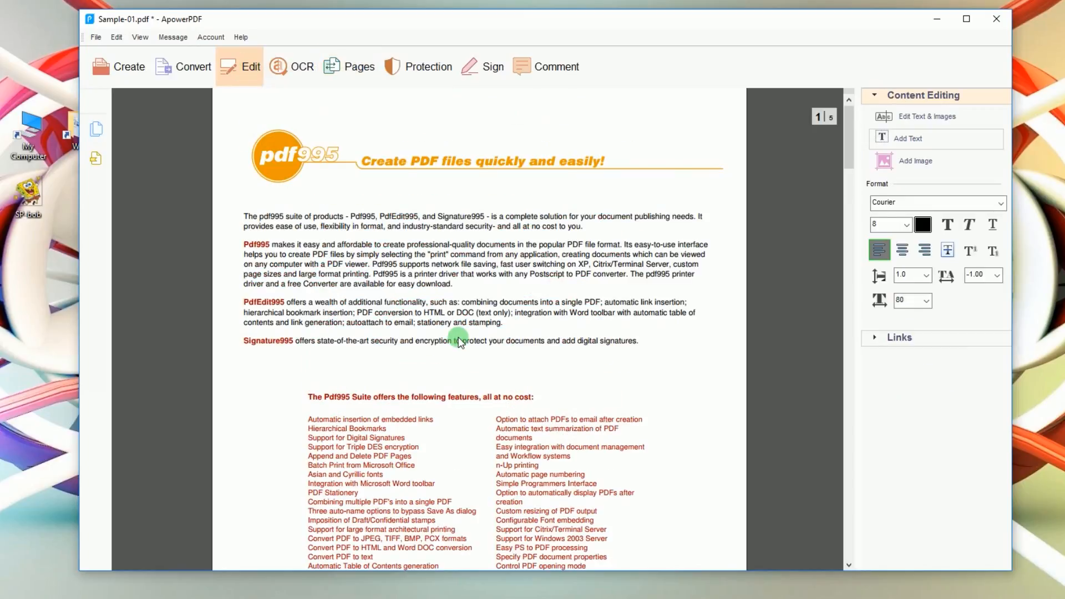
# - Insert a SpongeBob image and shrink it to sit beside the Signature995 paragraph
pyautogui.click(927, 117)
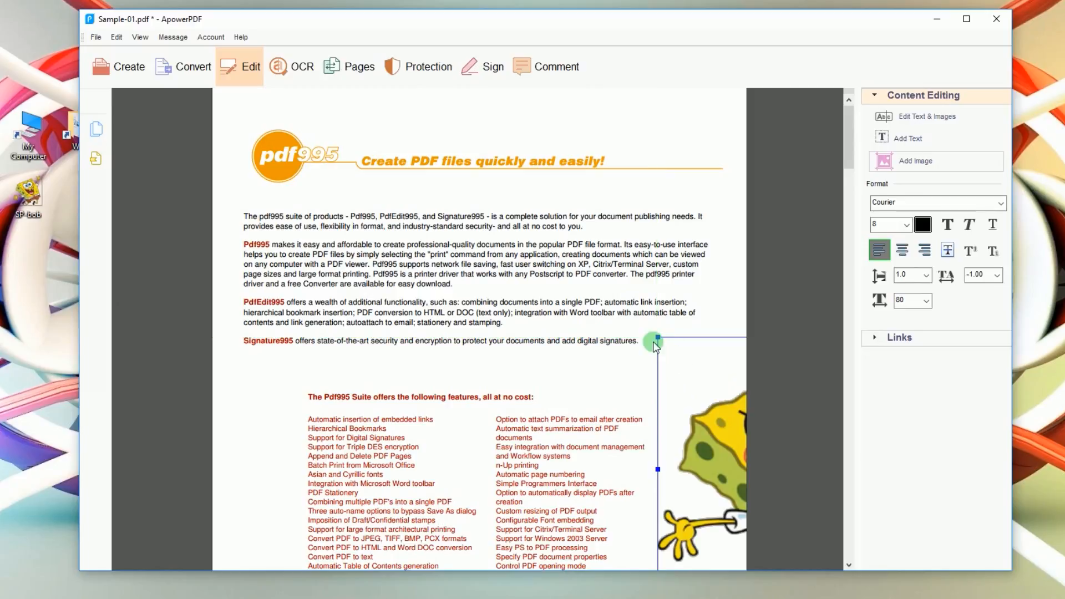
pyautogui.moveTo(654, 339); pyautogui.dragTo(746, 400)
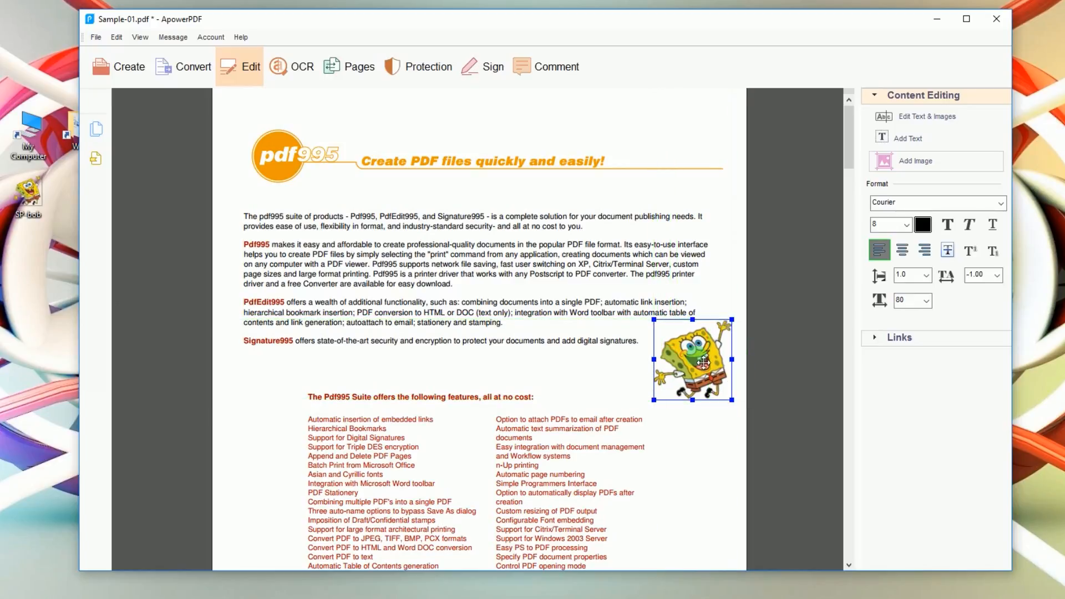
# - Insert a second SpongeBob image beside the "Please visit us" line at the page bottom
pyautogui.scroll(-3)
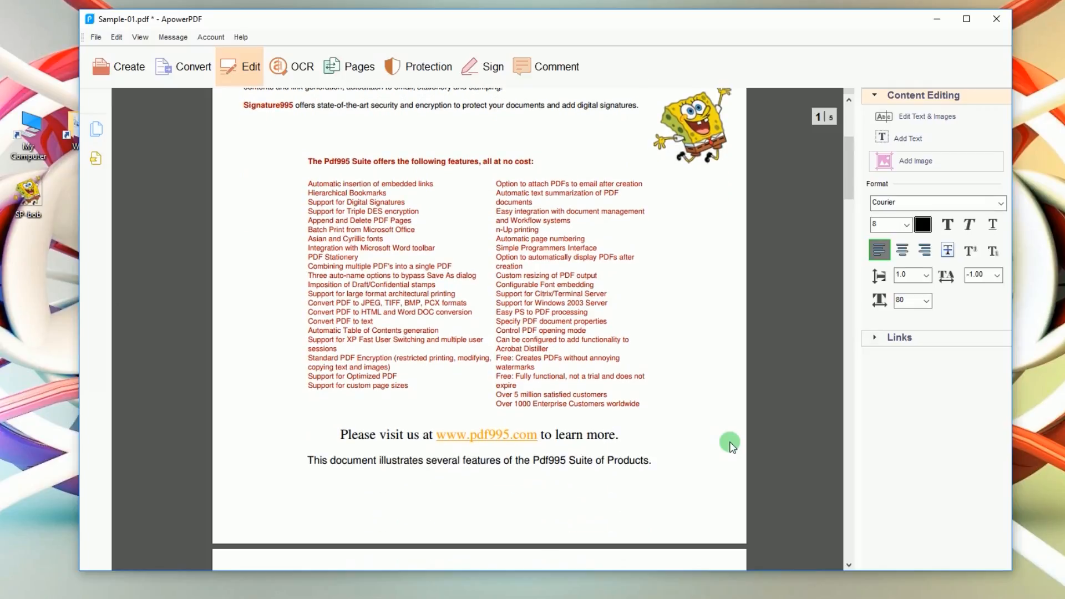
pyautogui.click(914, 161)
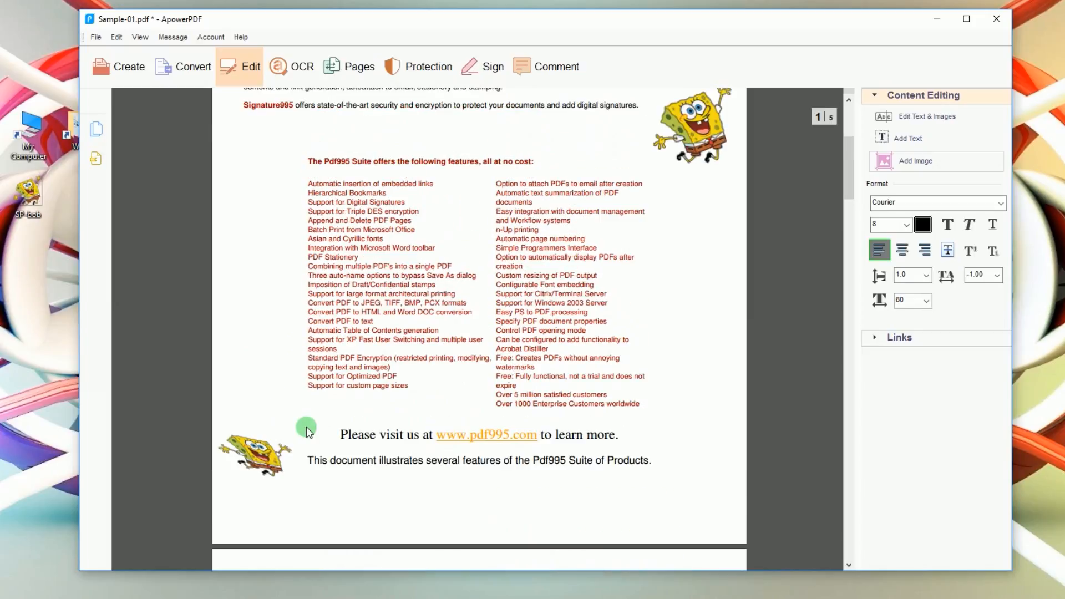
pyautogui.moveTo(300, 446)
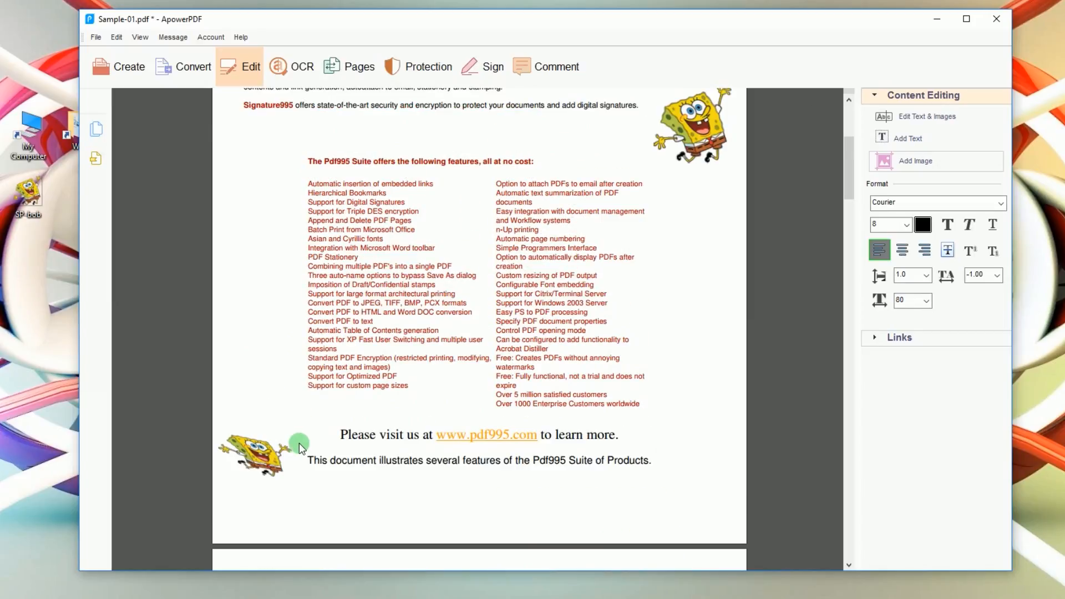